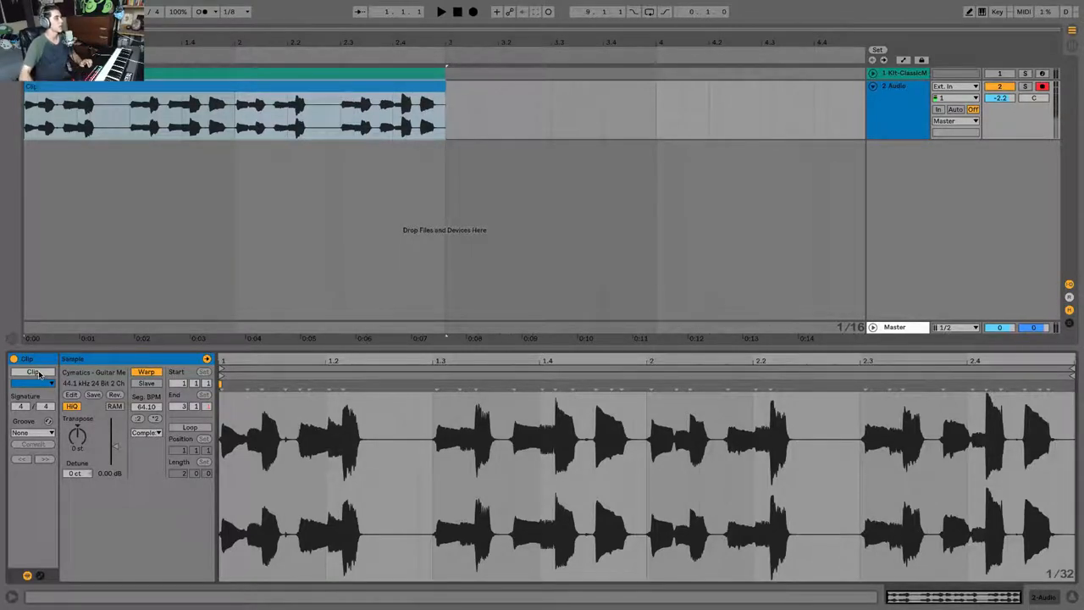
# Colour the guitar audio clip light blue and show the Browser panel
pyautogui.click(233, 110)
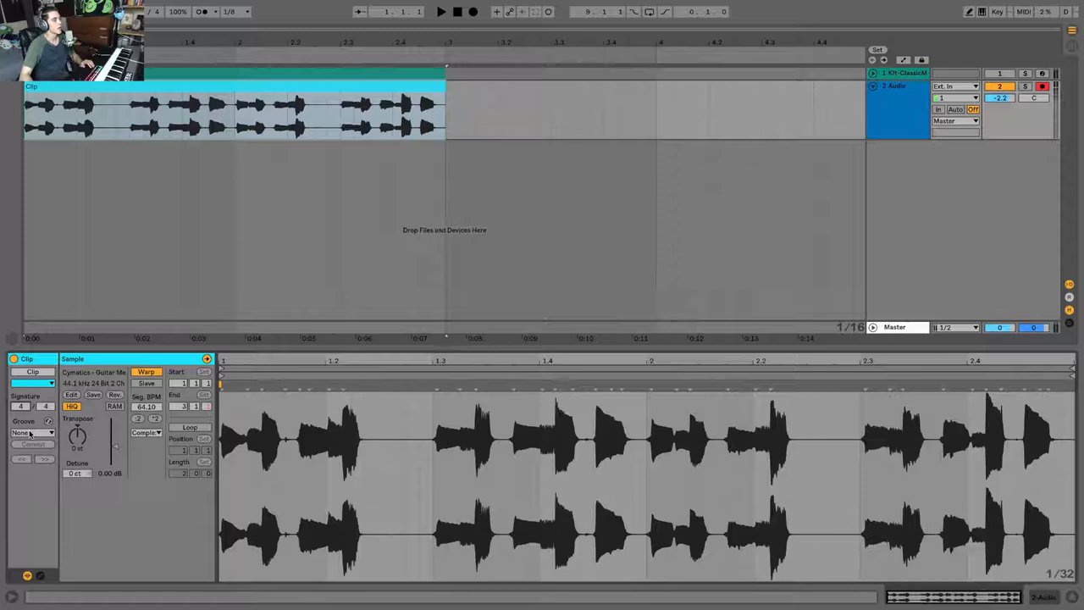
pyautogui.click(34, 433)
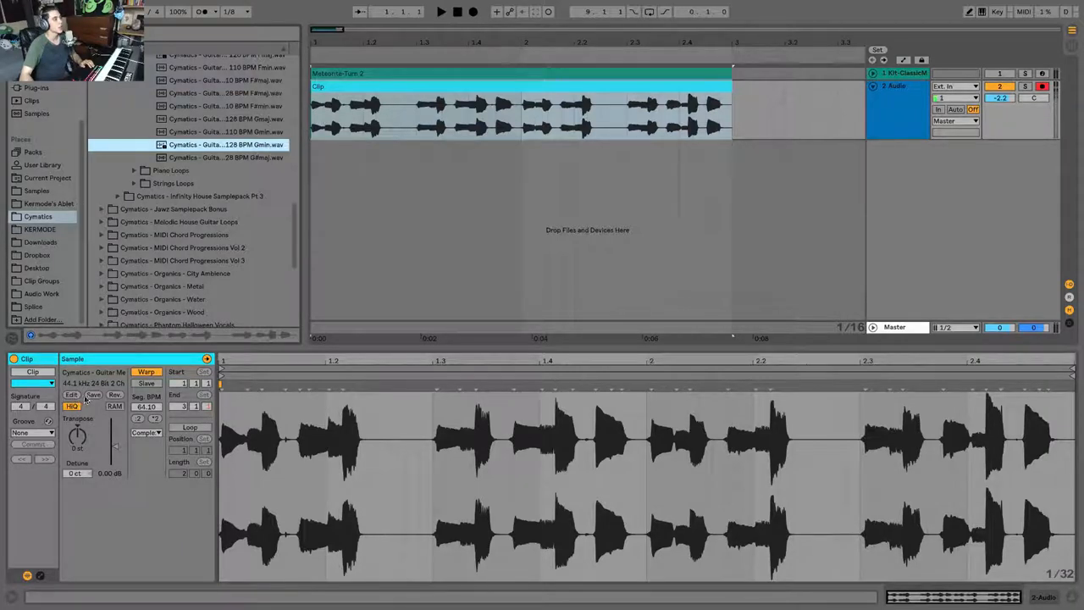
# Select the guitar clip and lower its Clip Gain slider to -0.20 dB
pyautogui.moveTo(77, 435); pyautogui.dragTo(77, 415)
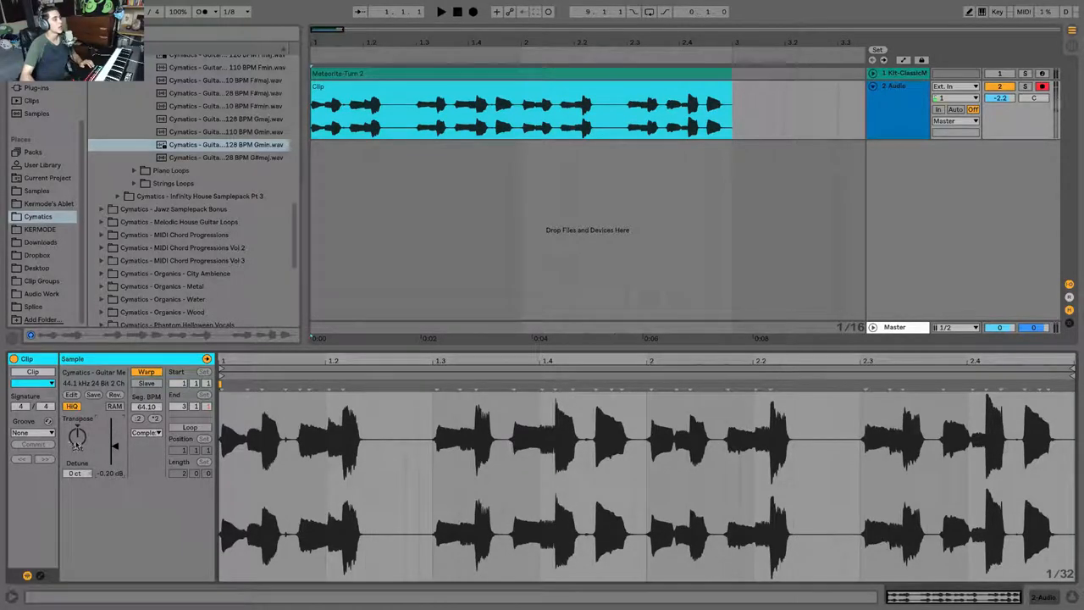
pyautogui.moveTo(77, 436); pyautogui.dragTo(78, 428)
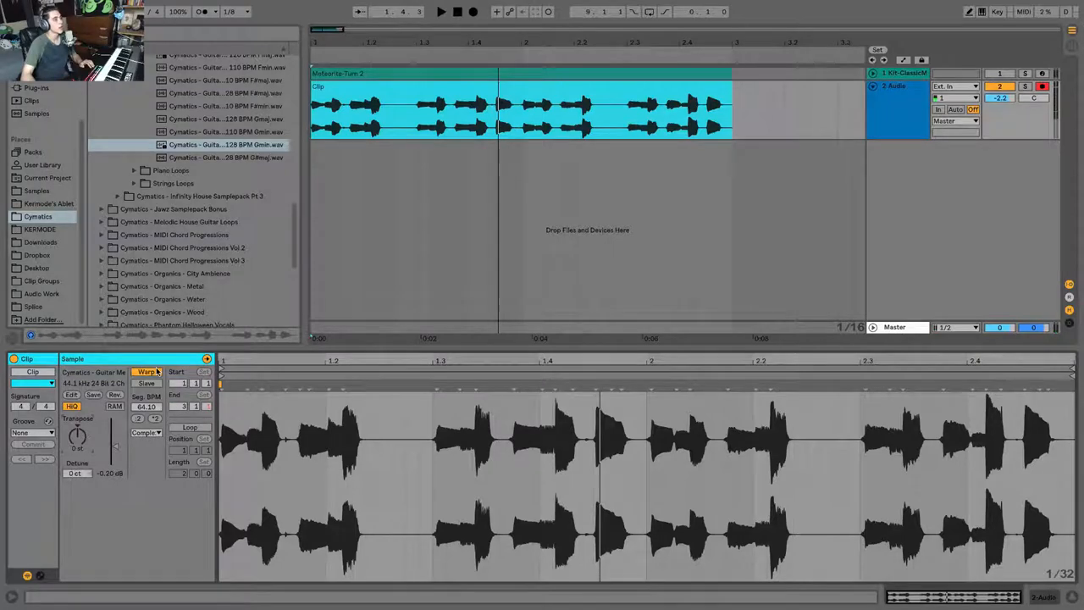
# Turn Warp off and back on for the guitar clip, keeping timing with warp markers at 51 BPM
pyautogui.click(146, 372)
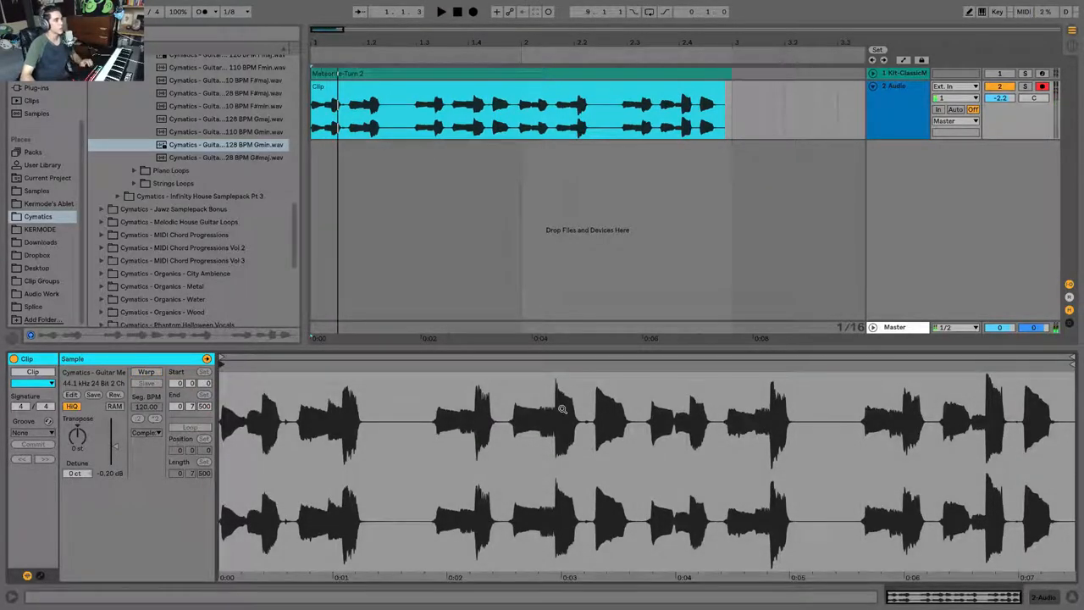
pyautogui.click(440, 11)
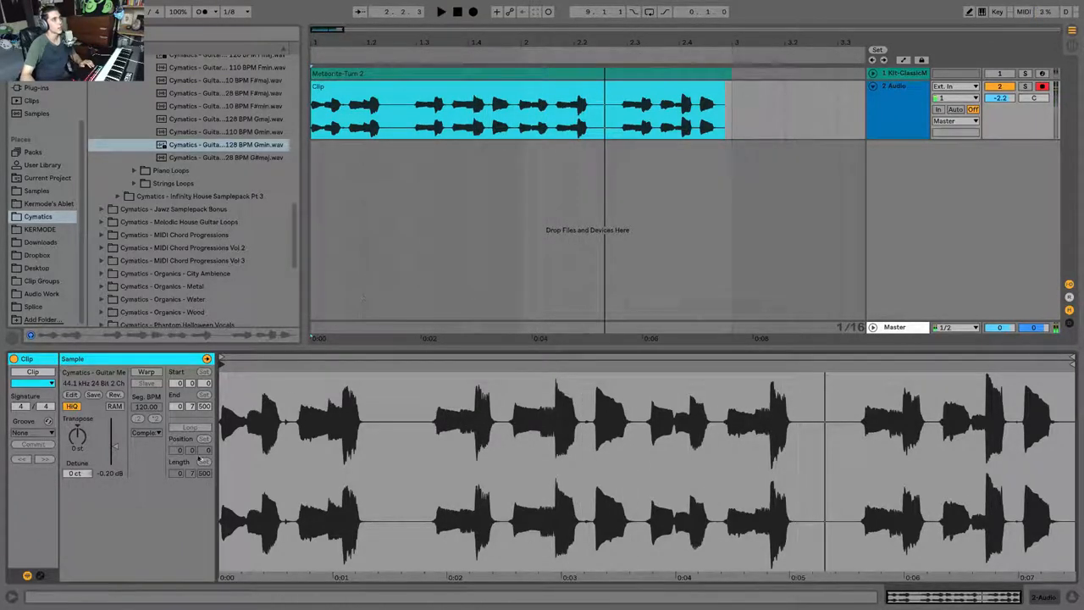
pyautogui.click(146, 372)
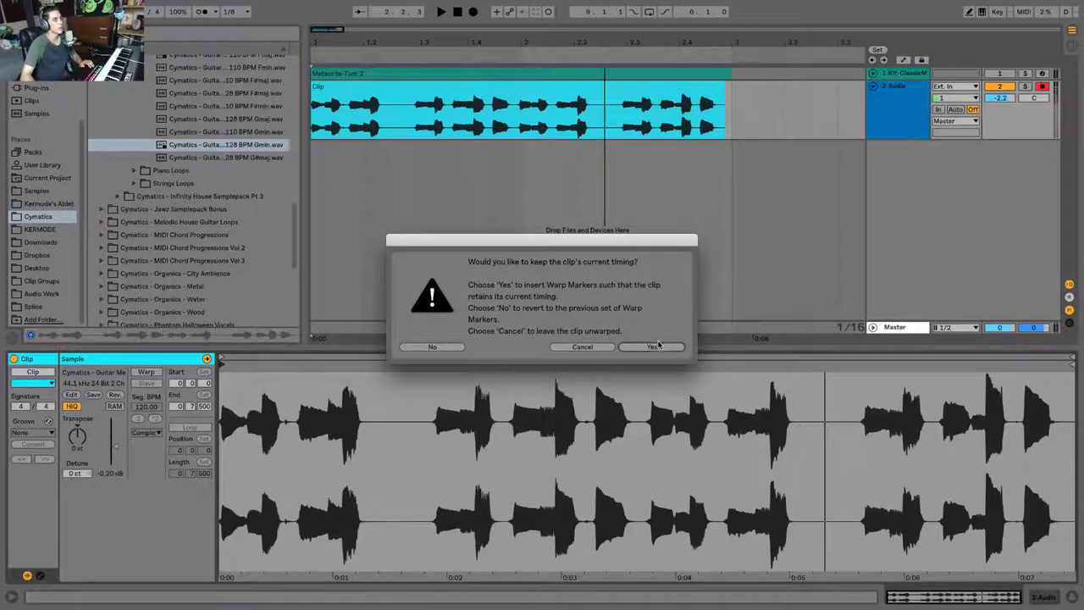
pyautogui.click(653, 347)
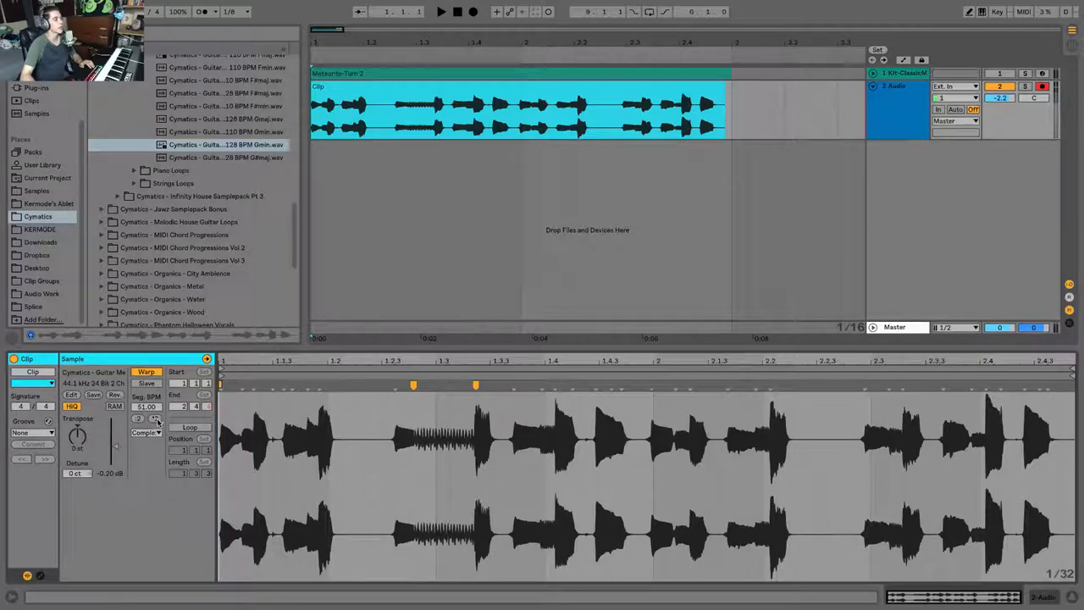
# Keep Complex as the guitar clip's warp mode in the Warp Mode list
pyautogui.click(145, 432)
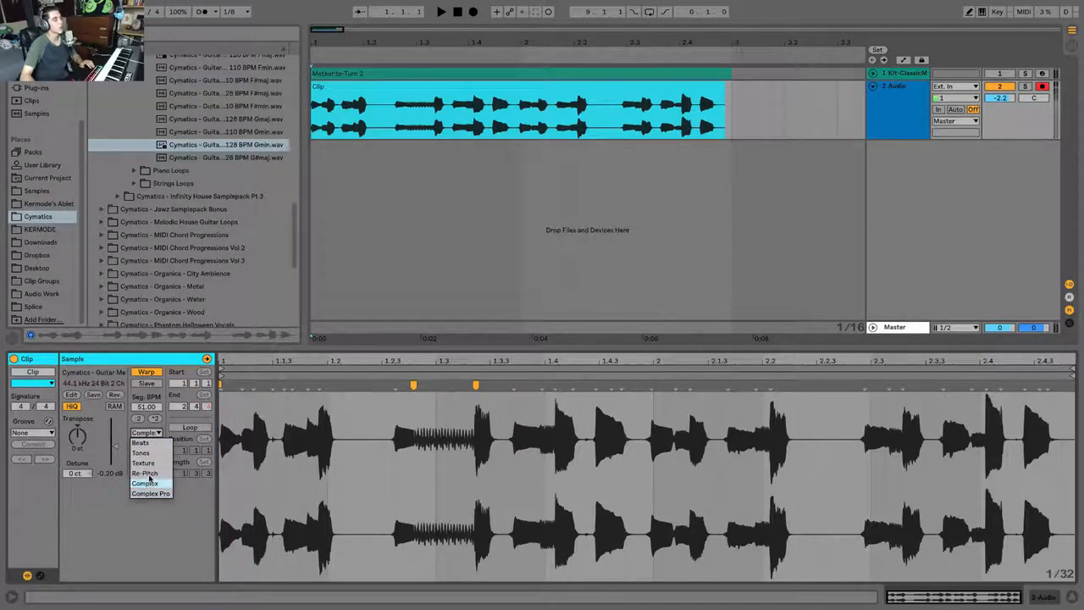
pyautogui.click(144, 482)
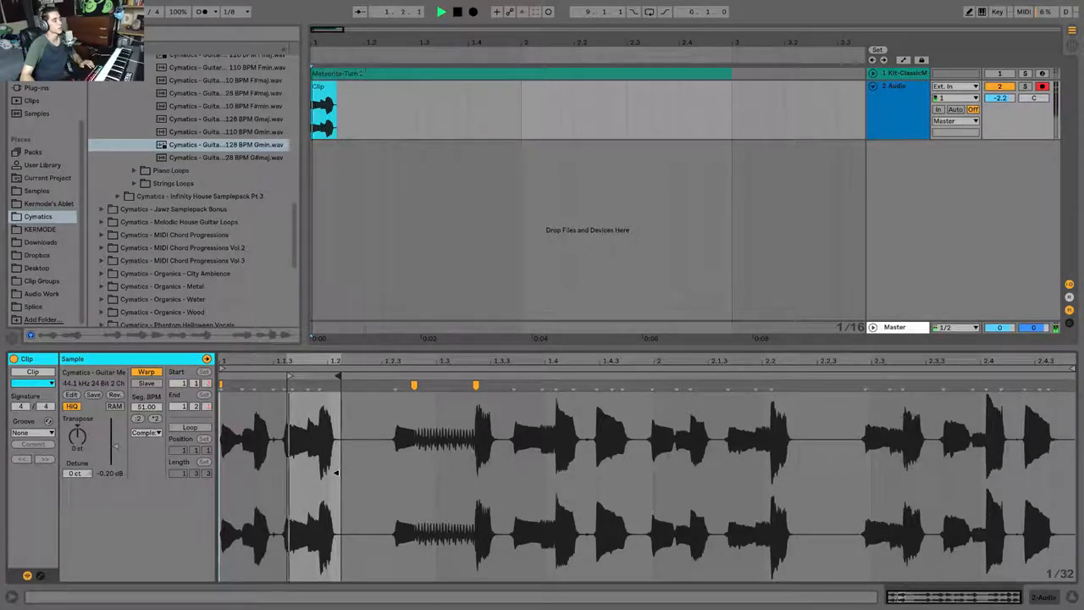
# Enable Loop on the guitar clip, extend it to bar 9, and resize the loop brace
pyautogui.click(191, 426)
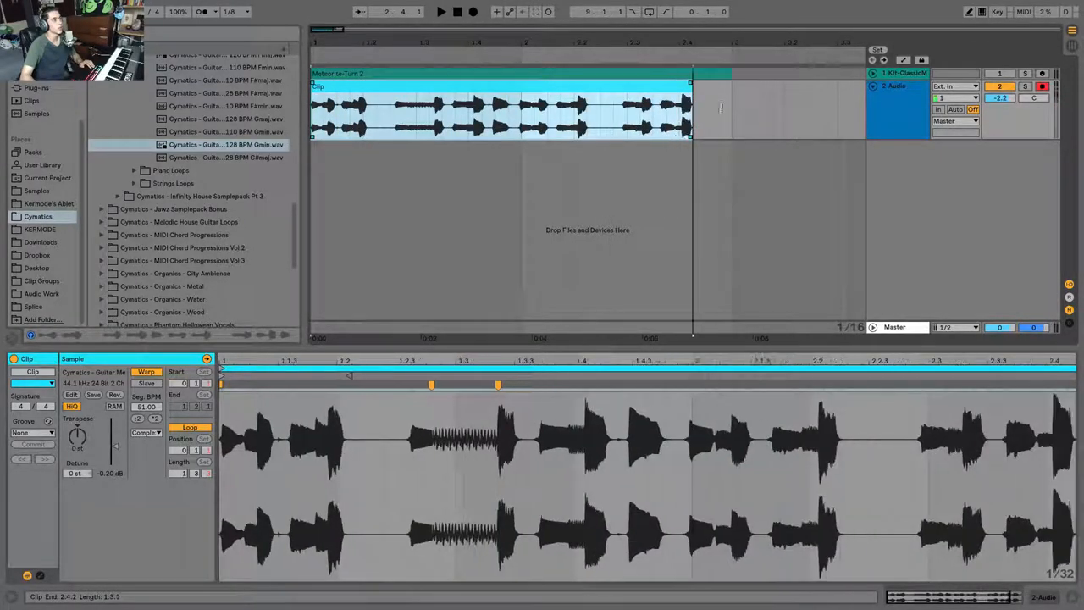
pyautogui.moveTo(690, 85); pyautogui.dragTo(834, 84)
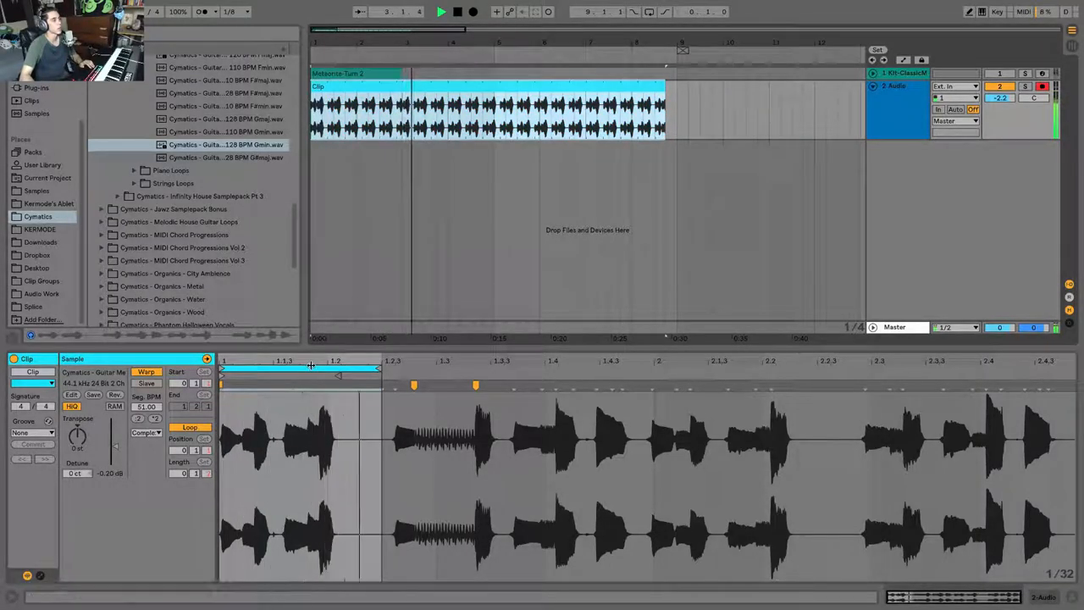
pyautogui.moveTo(305, 386); pyautogui.dragTo(365, 385)
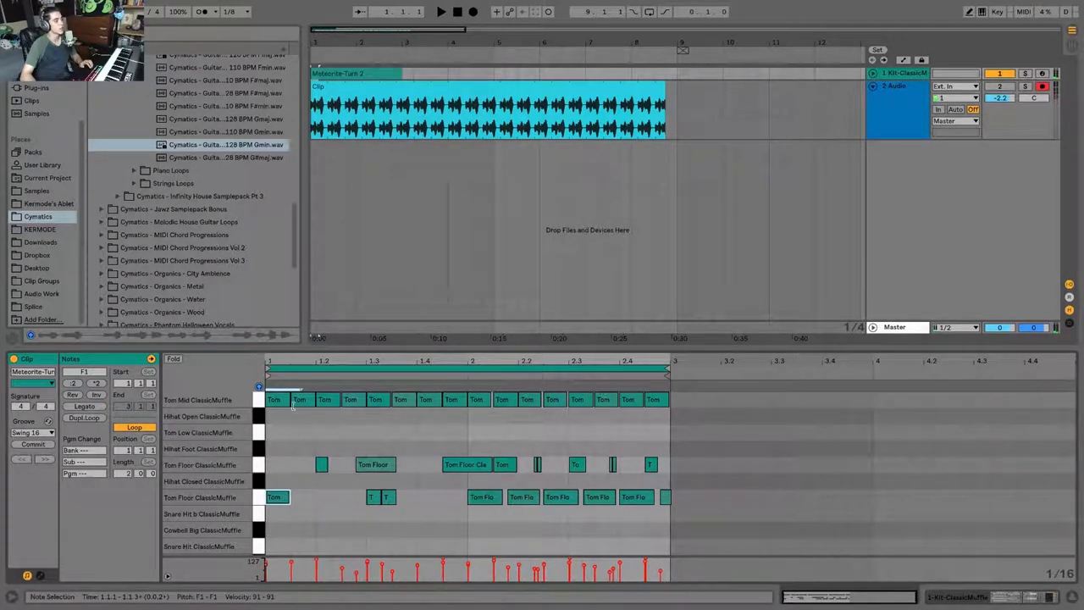
# Double the drum clip's tom pattern to four bars with Dupl. Loop, then show Session View
pyautogui.click(302, 399)
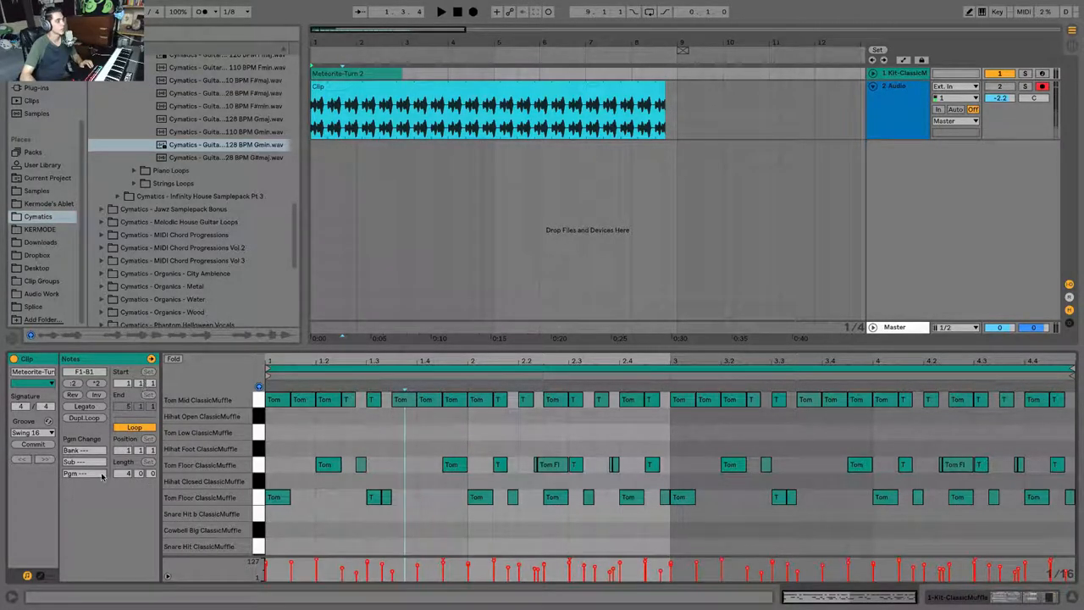
pyautogui.click(39, 576)
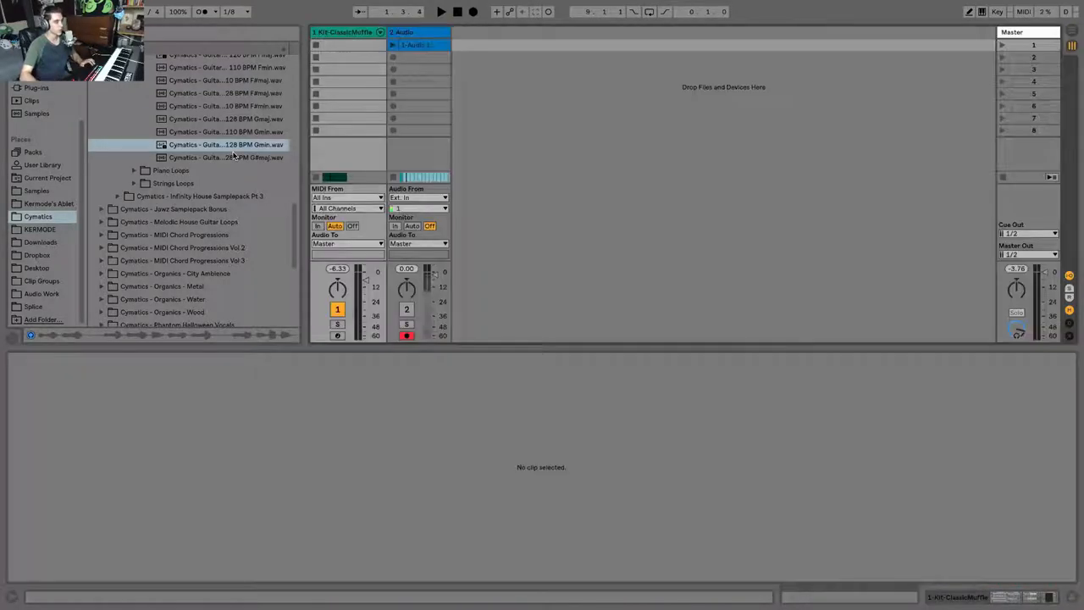
# Drop the Kermode Perc Loop 128 samples into a Session View track's clip slots
pyautogui.click(419, 45)
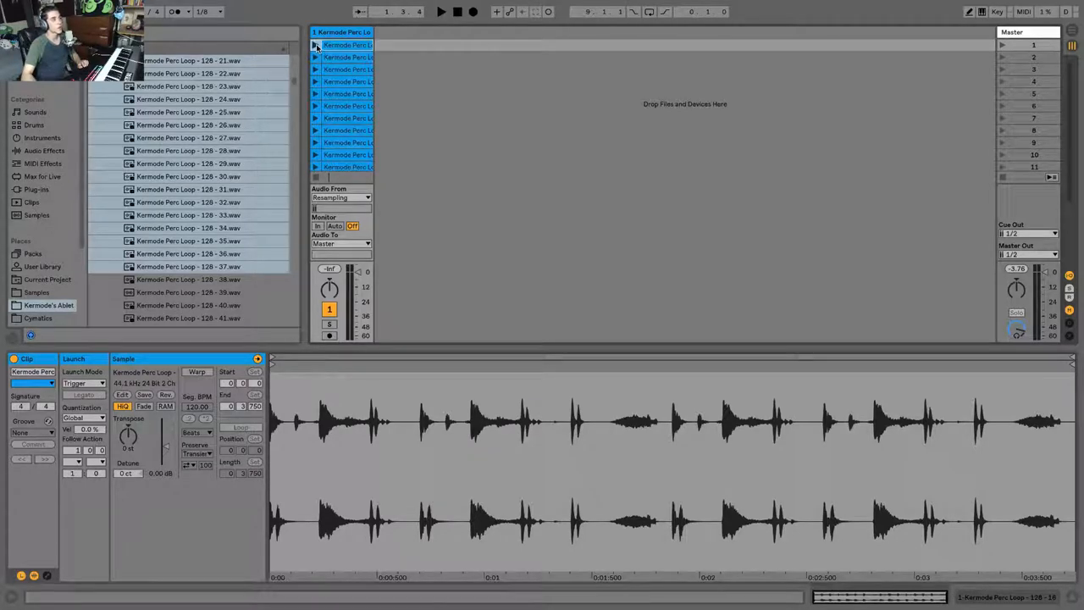
# Try Gate, then set the first perc clip's Launch Mode to Repeat and launch it
pyautogui.click(440, 11)
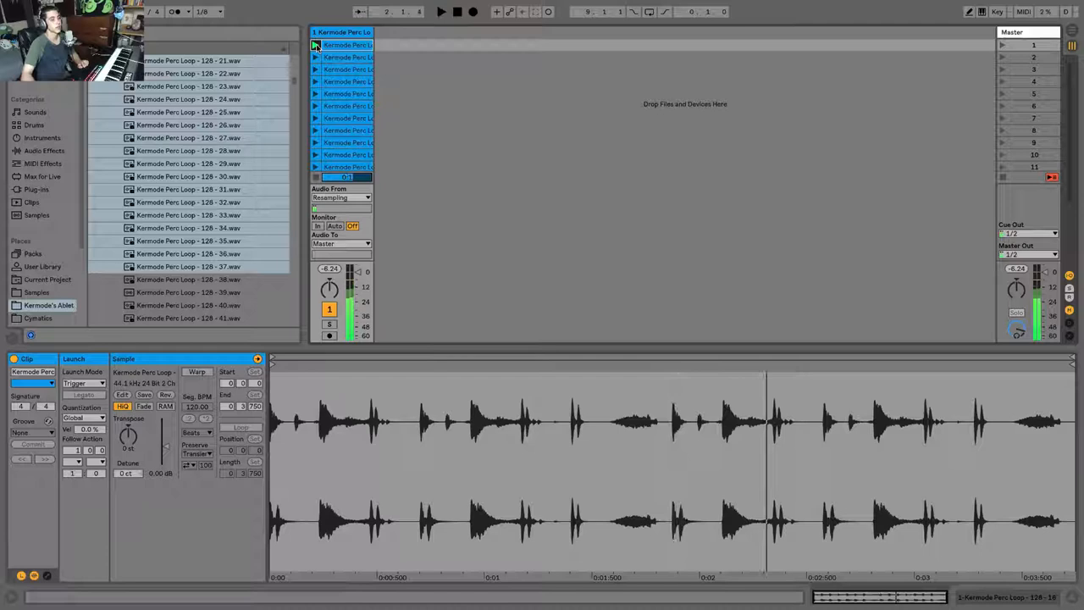
pyautogui.click(100, 383)
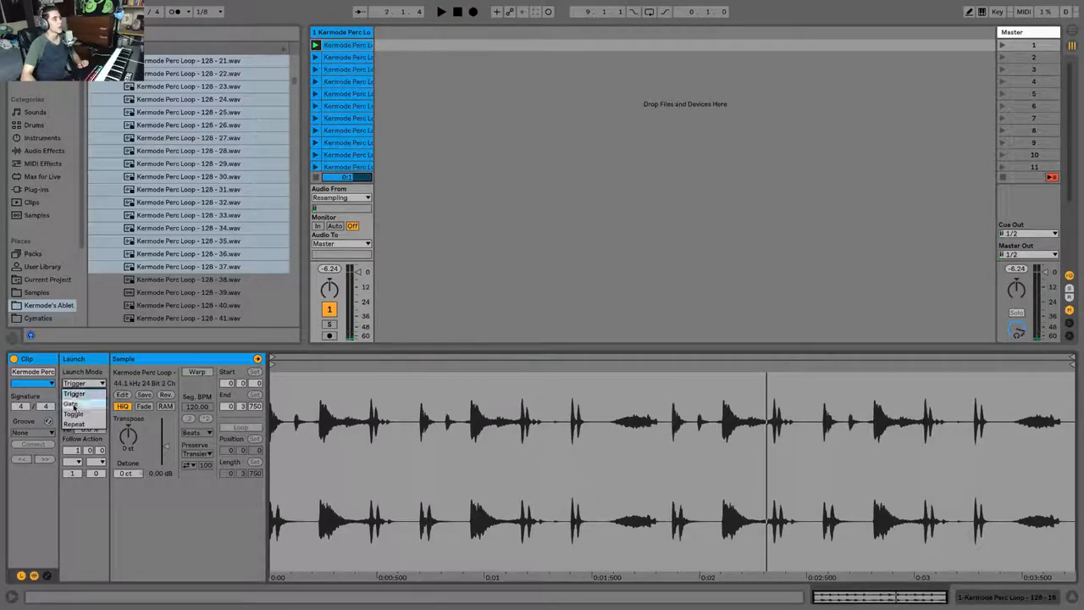
pyautogui.click(72, 403)
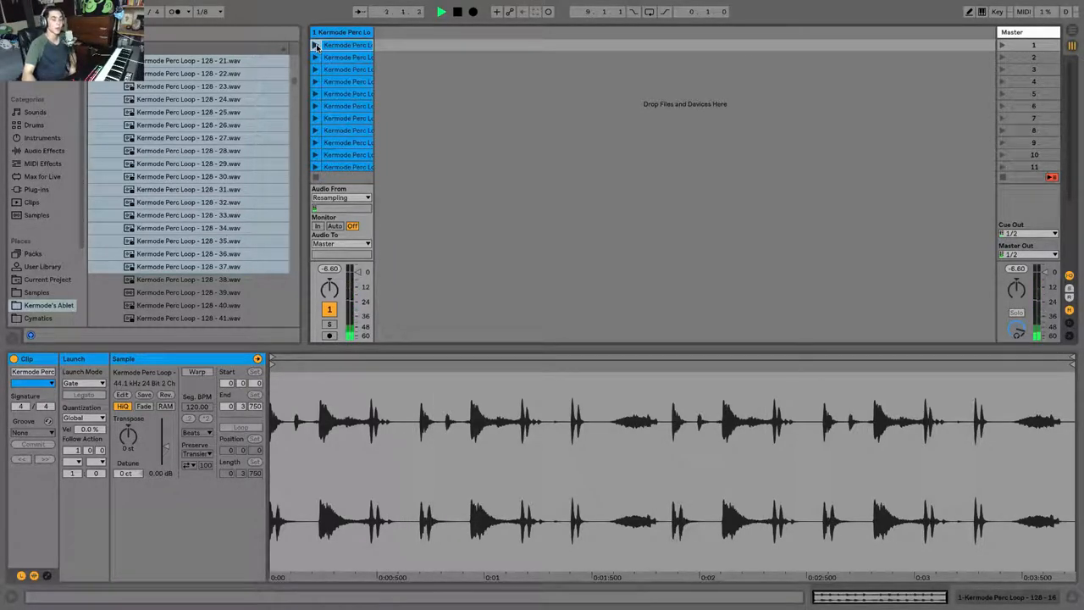
pyautogui.click(83, 383)
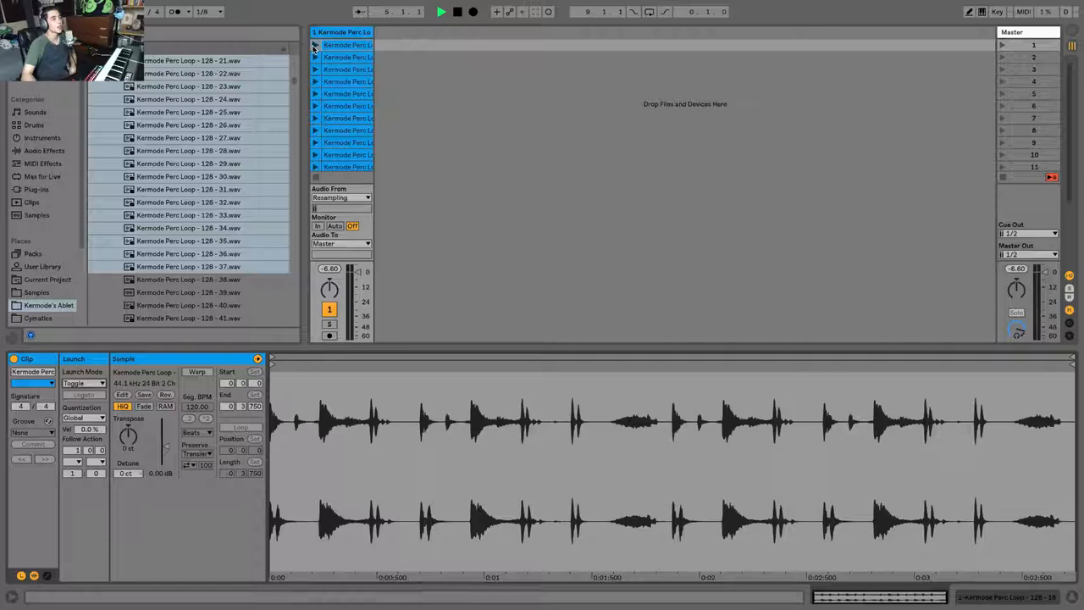
pyautogui.click(314, 45)
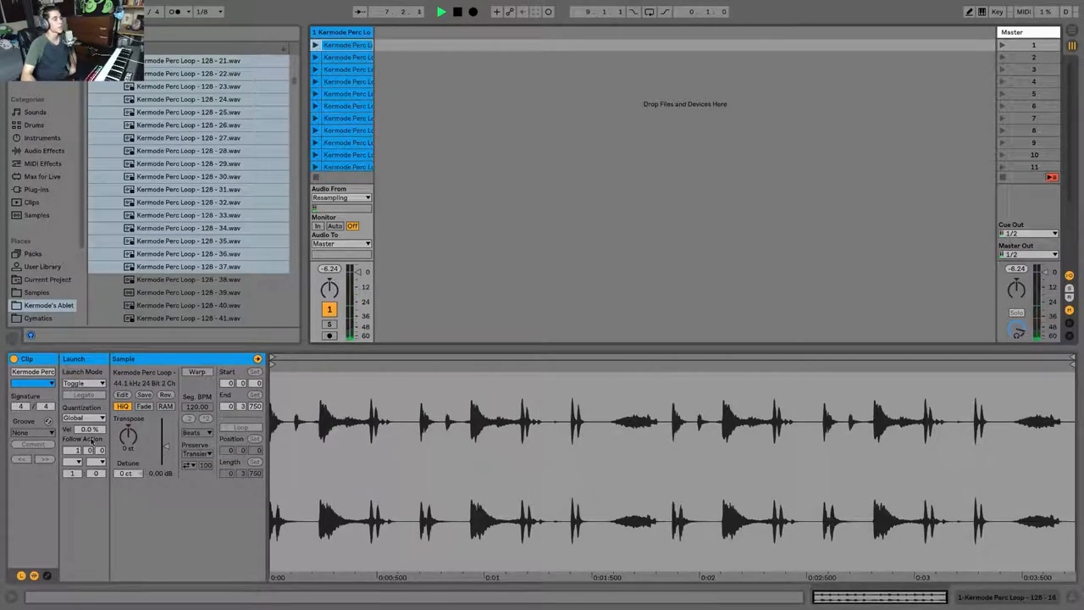
pyautogui.click(83, 383)
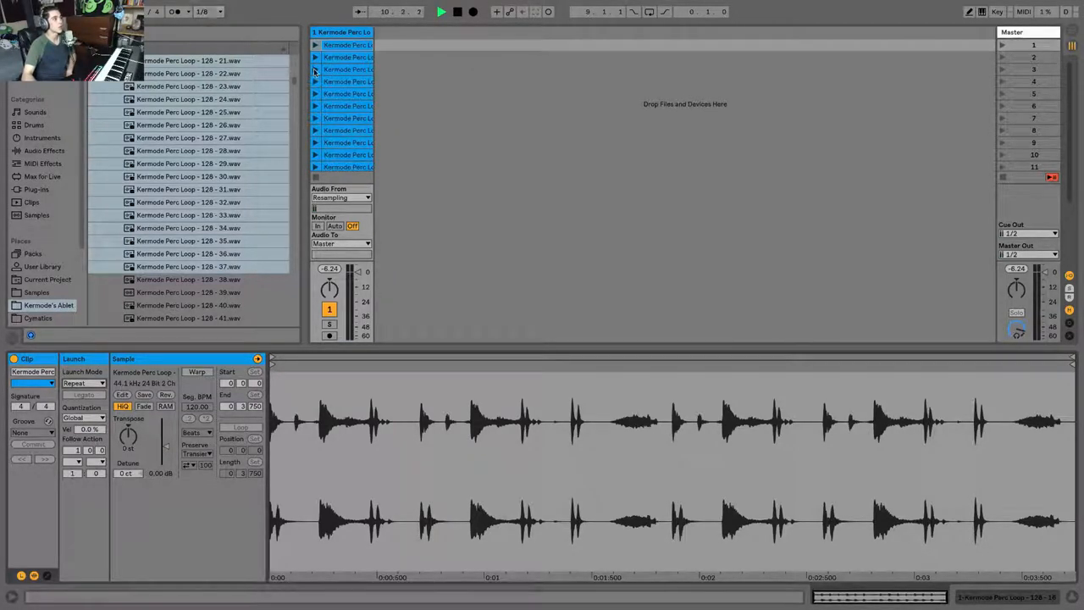
pyautogui.click(440, 11)
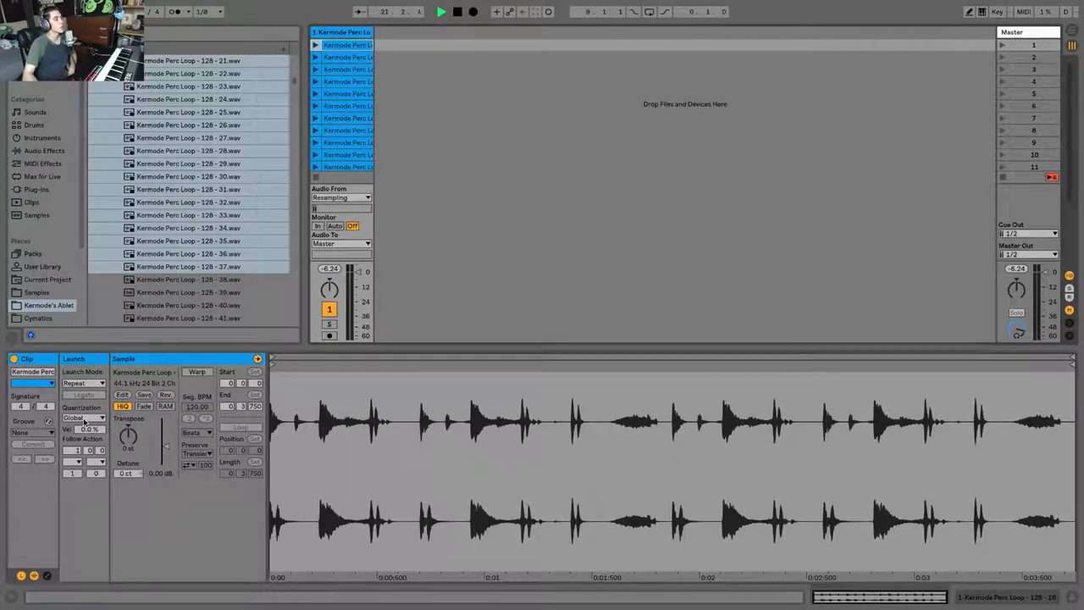
# Change the perc clip's Launch Quantization from Global to 1/16
pyautogui.click(83, 417)
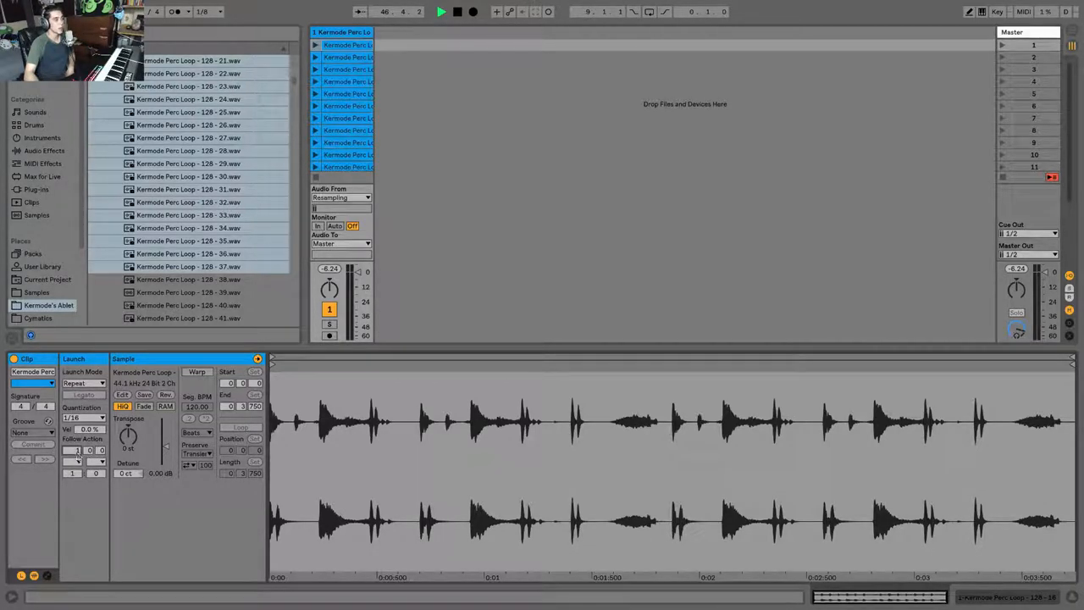
# Set the first perc clip's Follow Action A to Next and launch it to reach clip 2
pyautogui.click(85, 461)
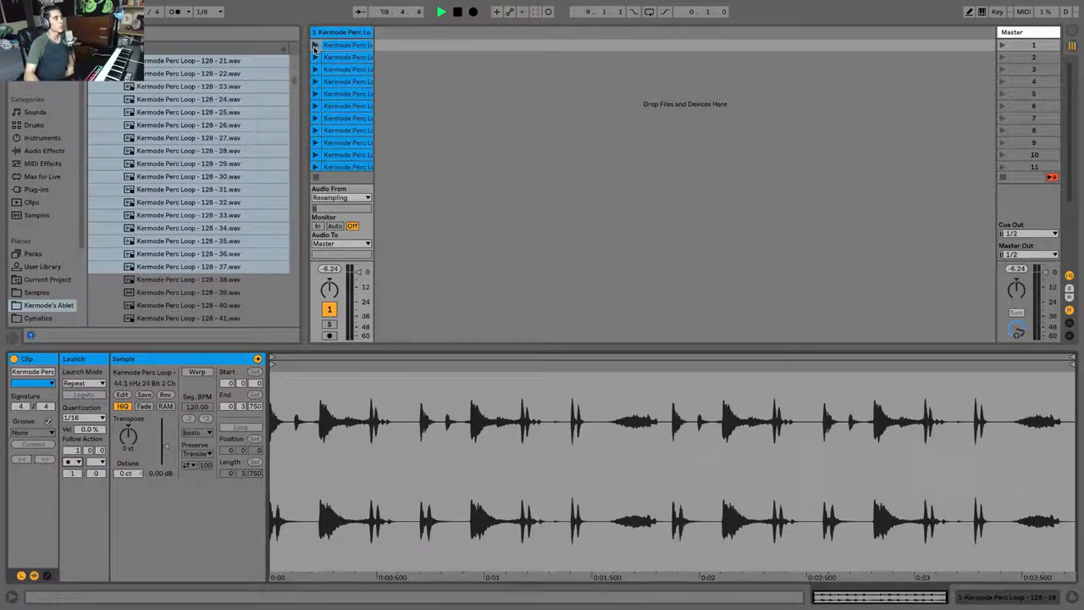
pyautogui.click(316, 45)
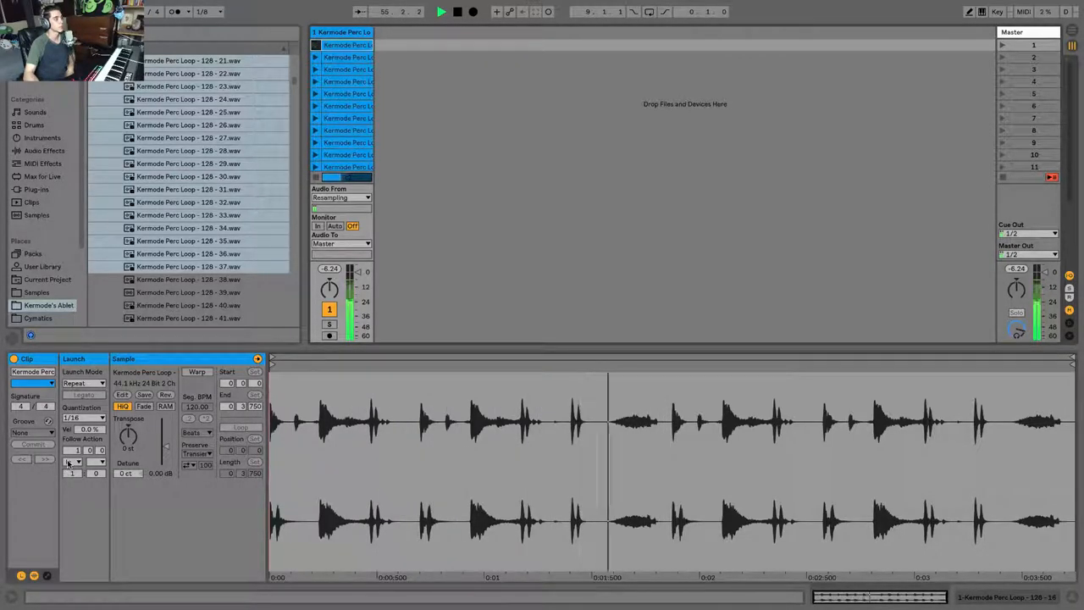
pyautogui.click(76, 462)
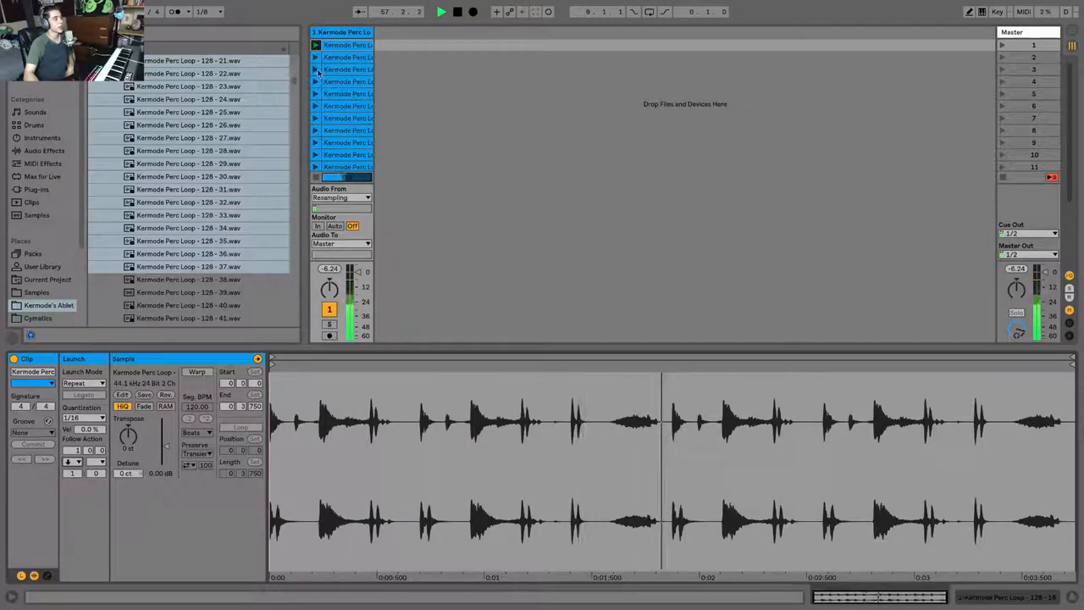
pyautogui.click(317, 57)
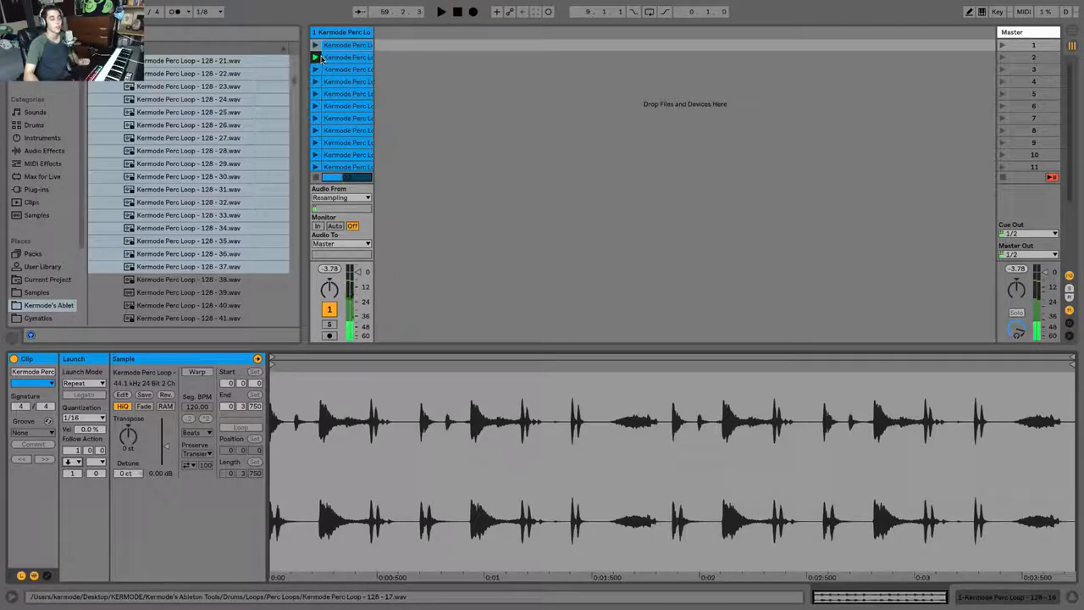
pyautogui.click(85, 462)
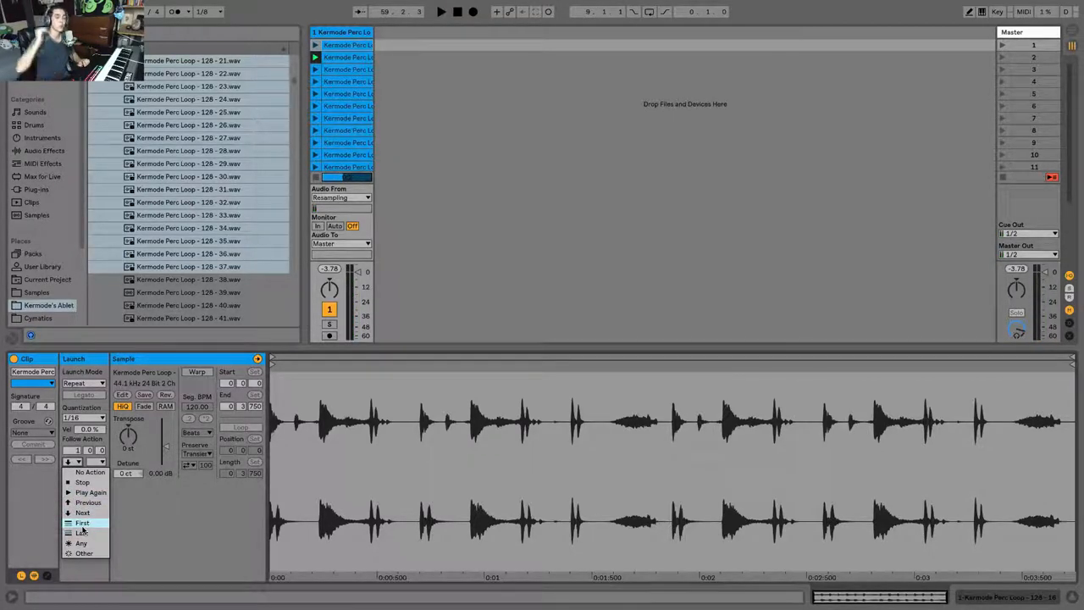
# Select the track's 22 Kermode perc loop clips so Clip View shows 22 Clips
pyautogui.click(82, 533)
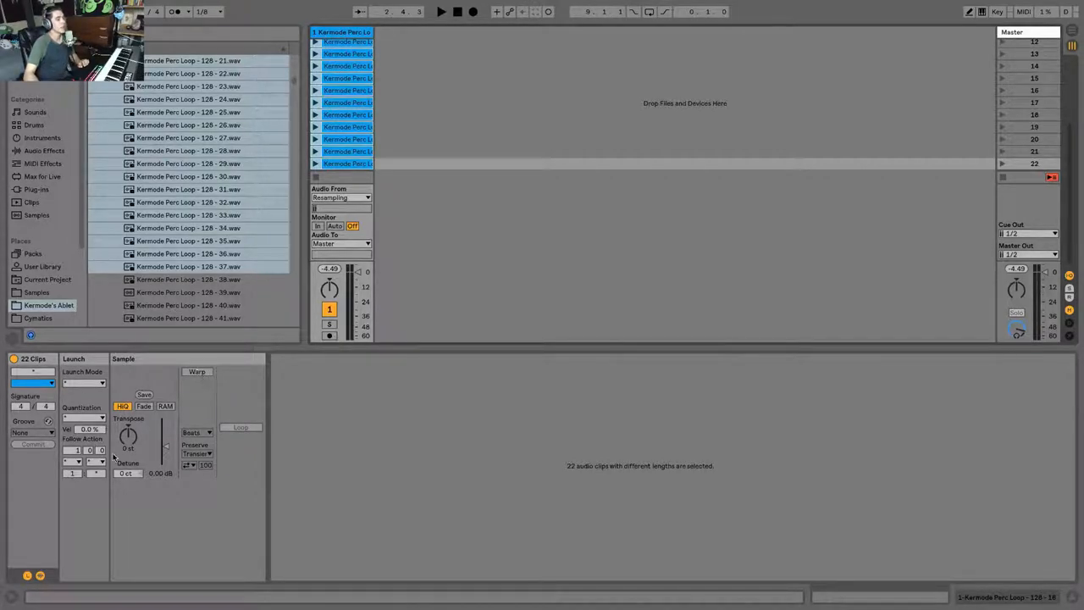
# Turn on Warp and Loop, with Trigger launch mode and Global quantization
pyautogui.click(196, 371)
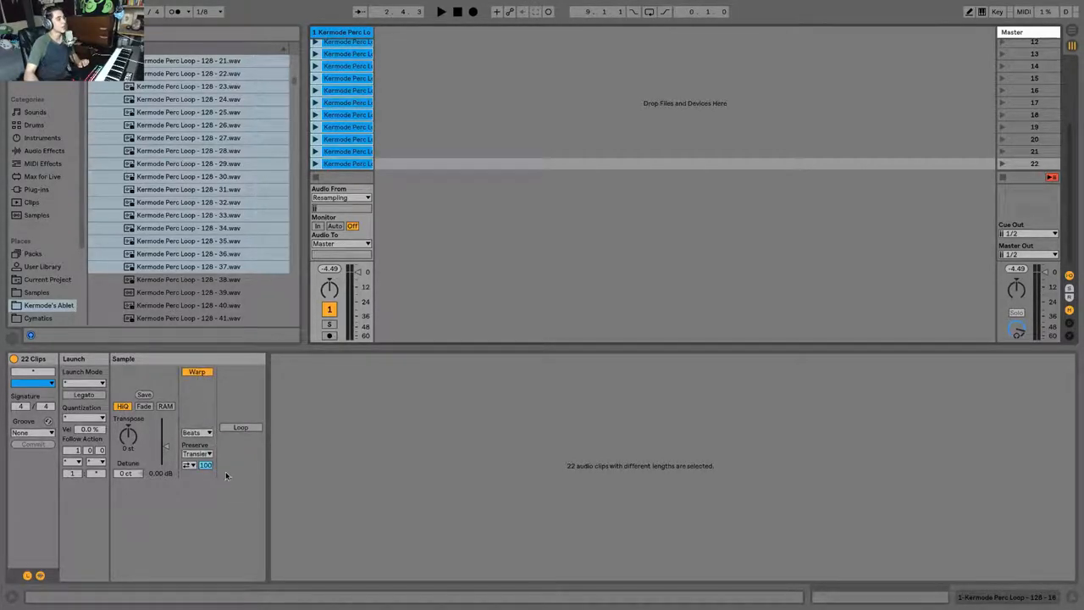
pyautogui.click(83, 382)
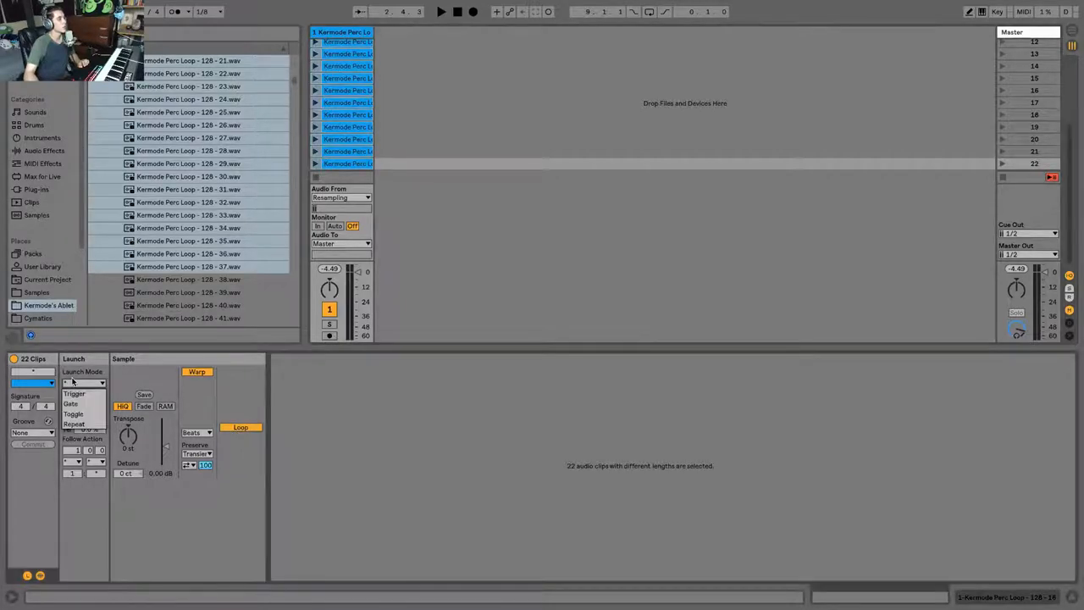
pyautogui.click(77, 383)
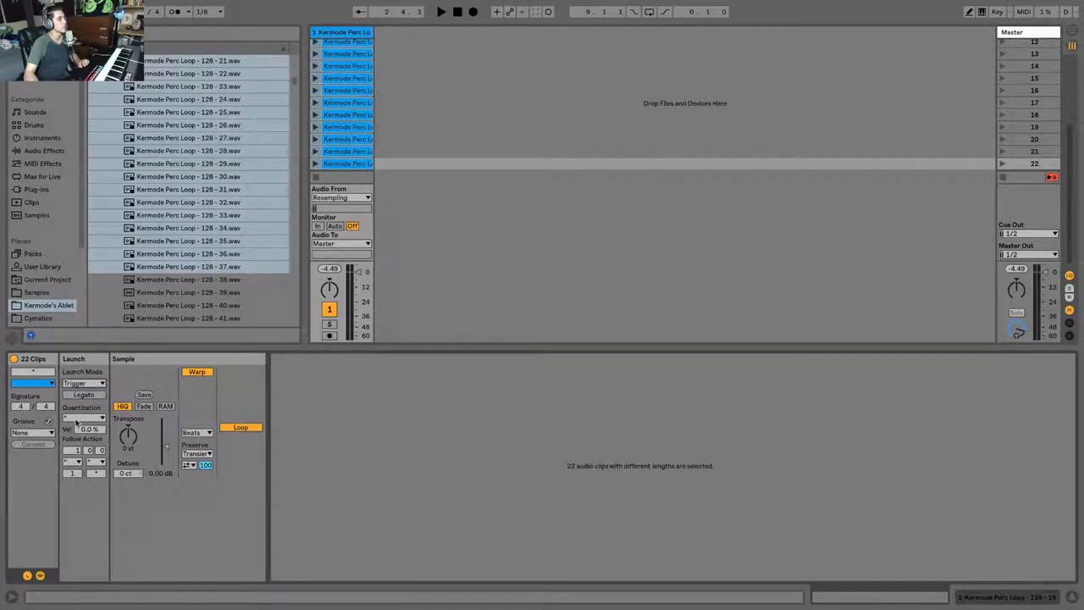
pyautogui.click(84, 417)
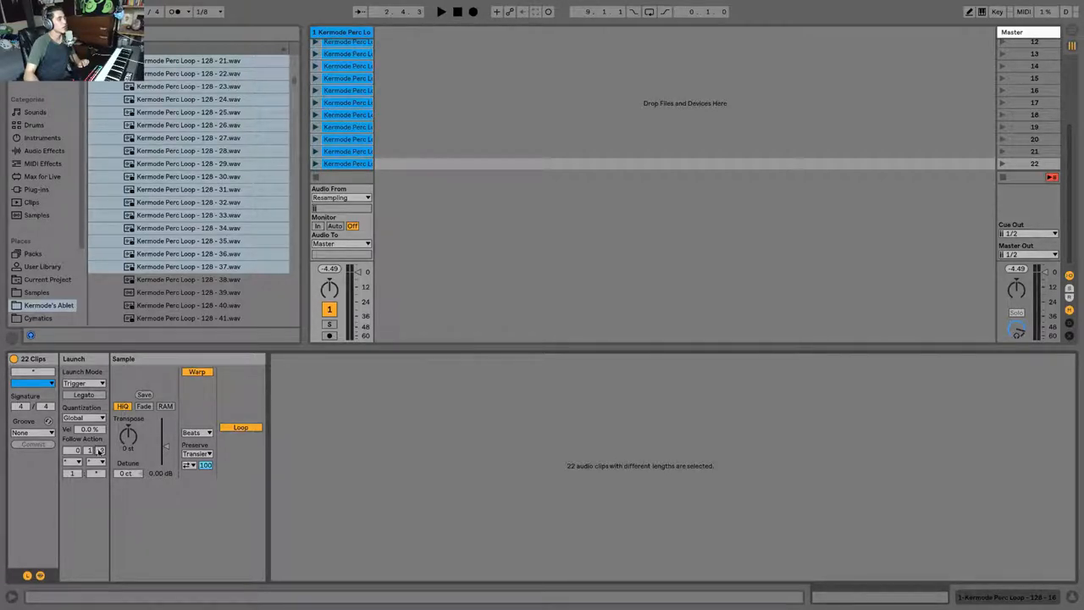
# Set Follow Action B to Any for all 22 clips
pyautogui.click(100, 450)
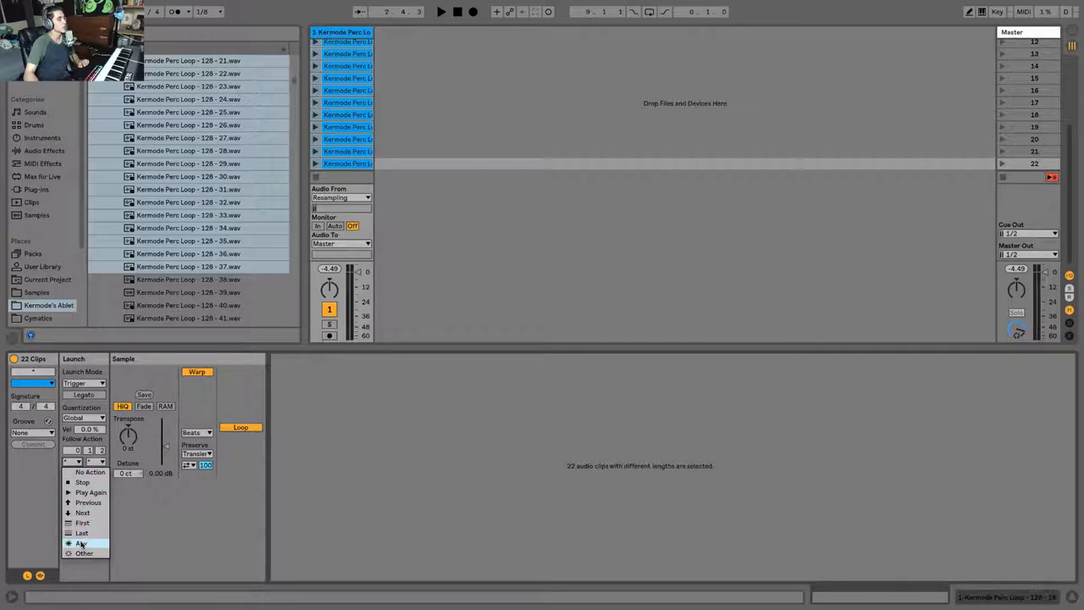
pyautogui.click(83, 543)
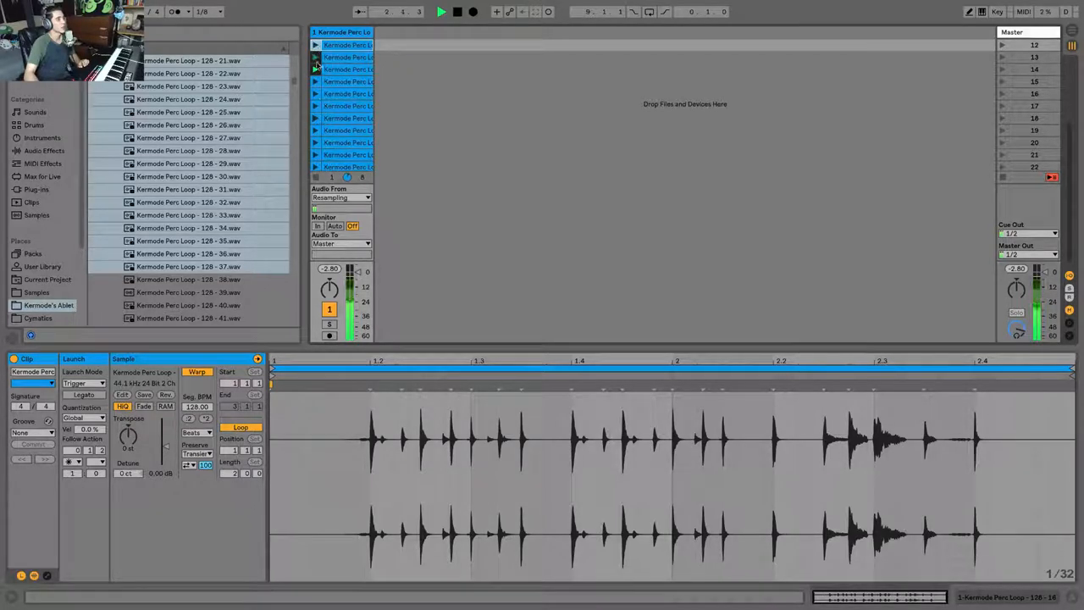
# Launch a perc loop clip and start Arrangement Record to capture playback
pyautogui.click(347, 94)
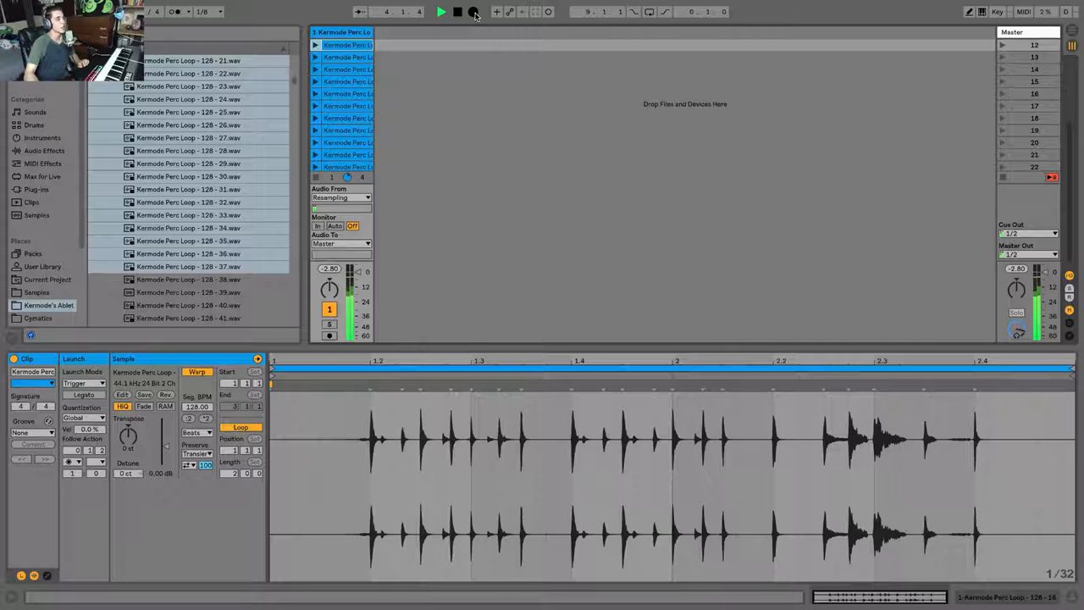
pyautogui.click(475, 11)
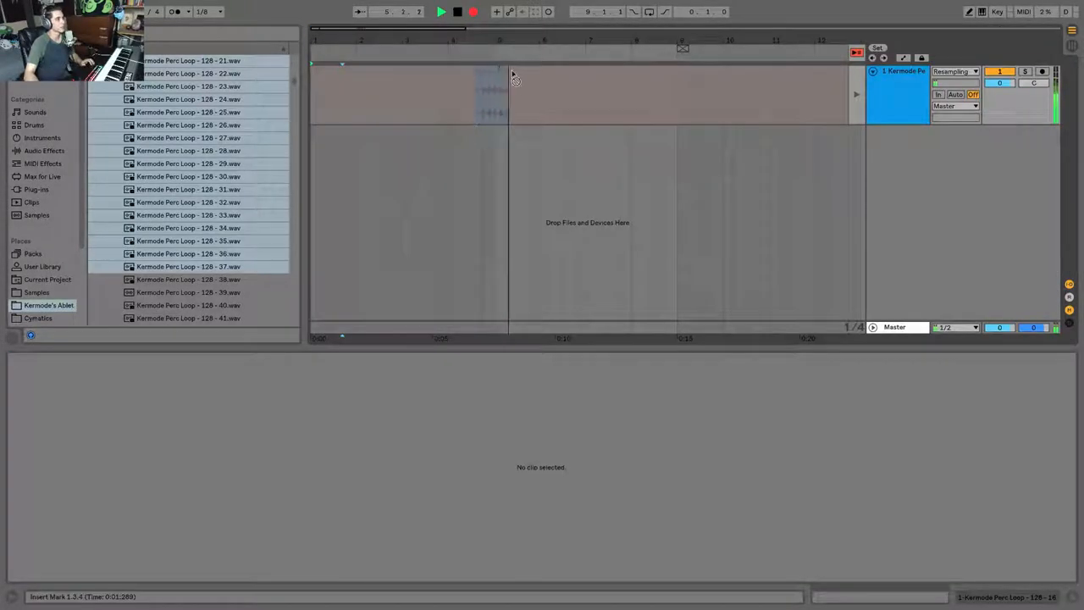